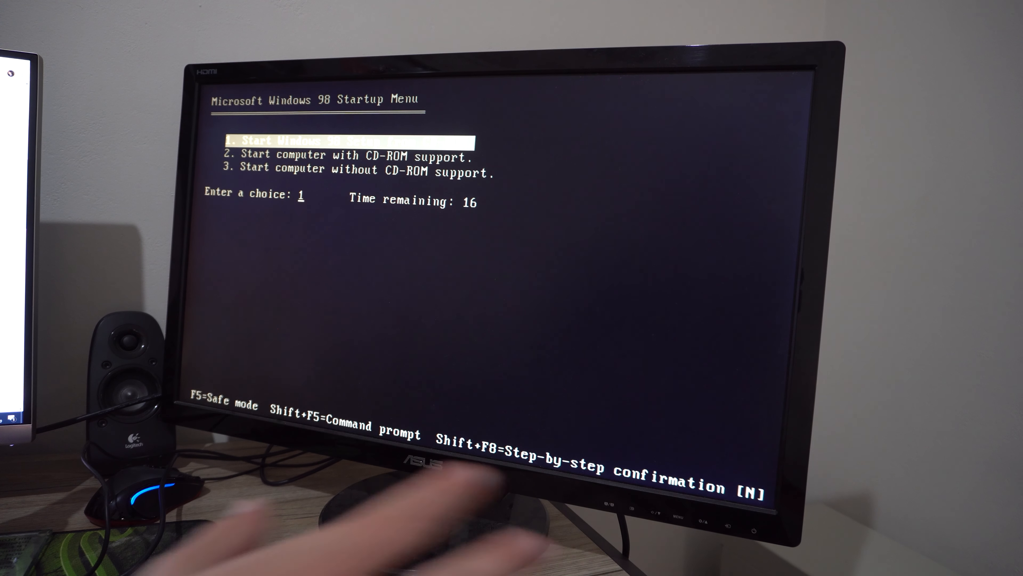
- Choose the CD-ROM support startup option to boot to the A:\> prompt with the CD as drive D:
key(Down)
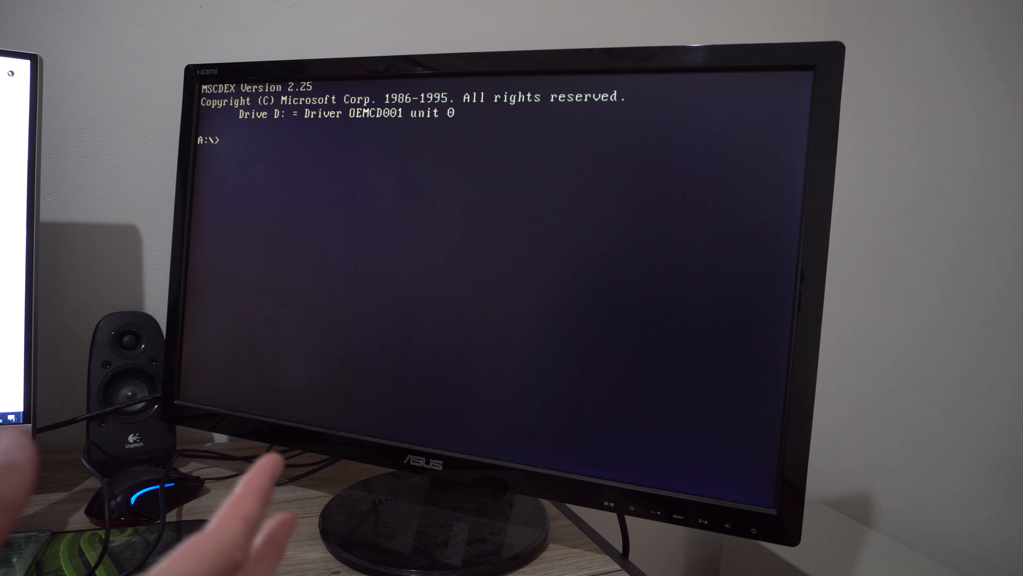
- Run fdisk from the A:\> prompt to reach the FDISK Options menu for fixed disk drive 1
text(fdisk)
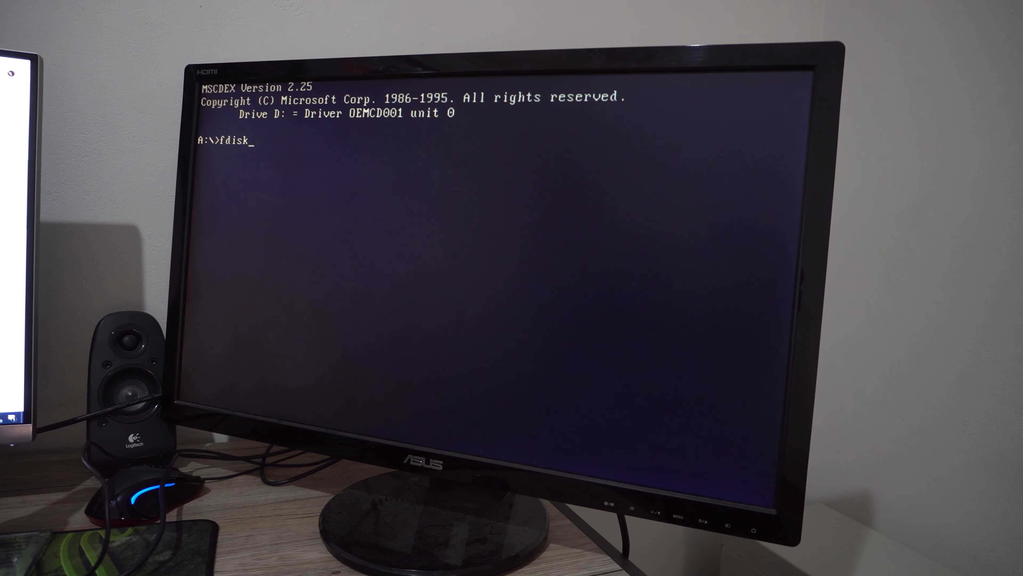
key(Return)
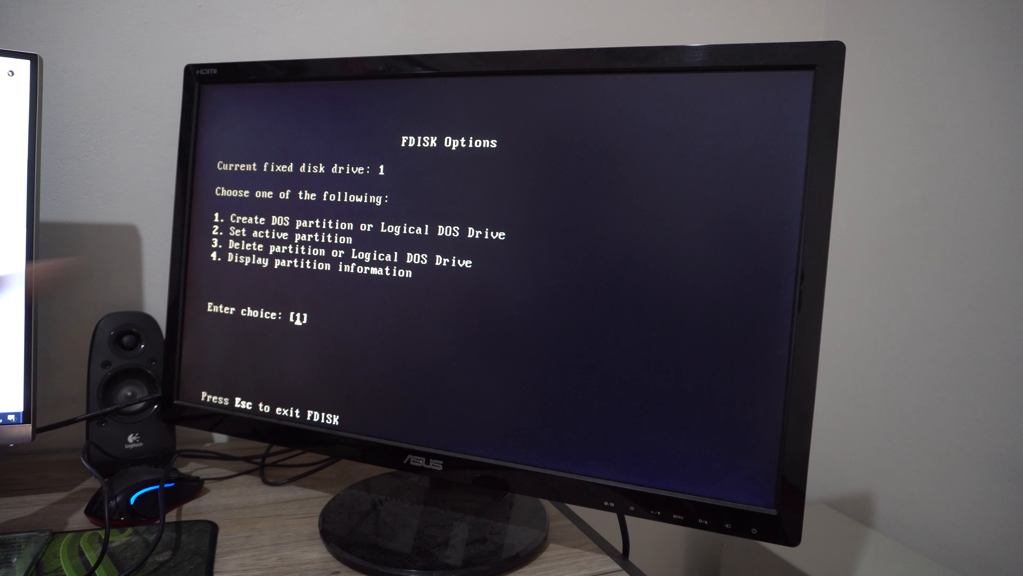
- Enter a menu choice in FDISK Options to reach the Create DOS Partition or Logical DOS Drive submenu
text(3)
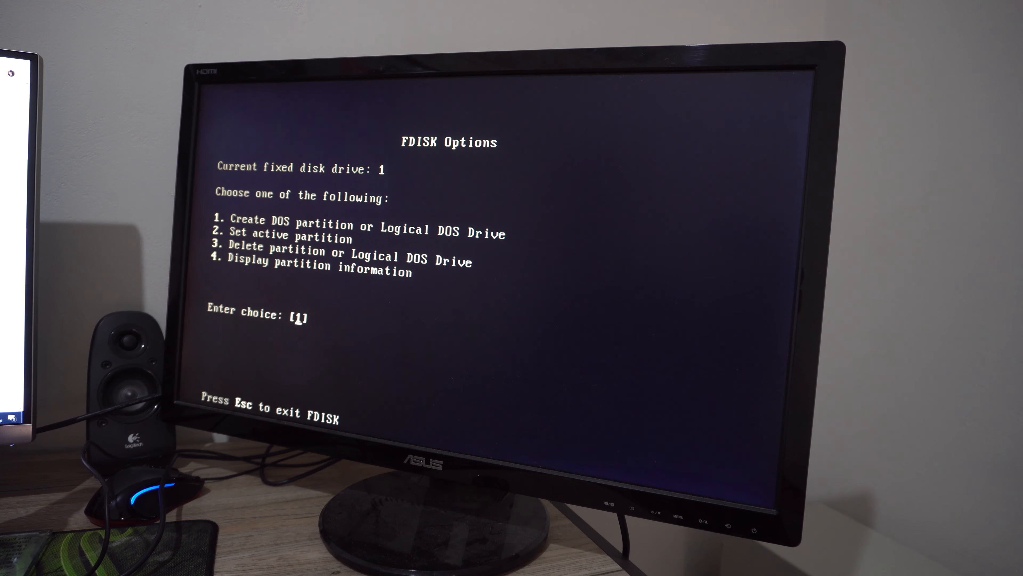
key(Return)
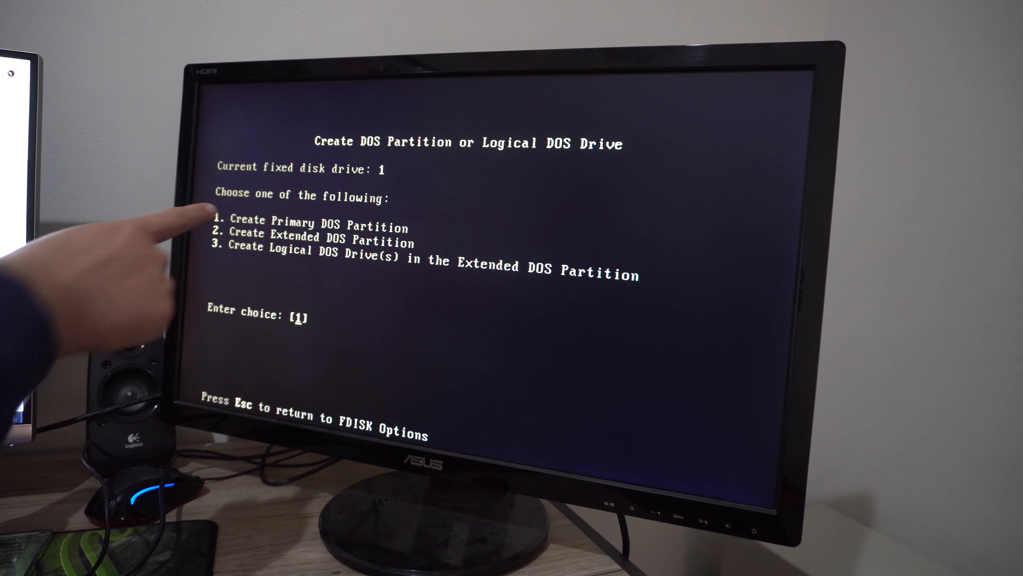